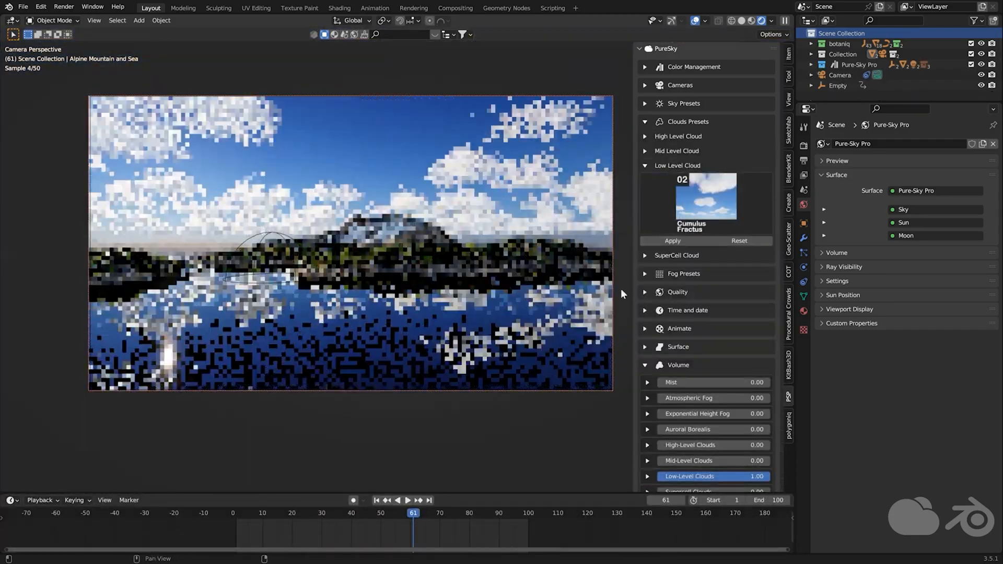
- Pick 09 Cumulus Congestus from the Low Level Cloud preset gallery
click(705, 196)
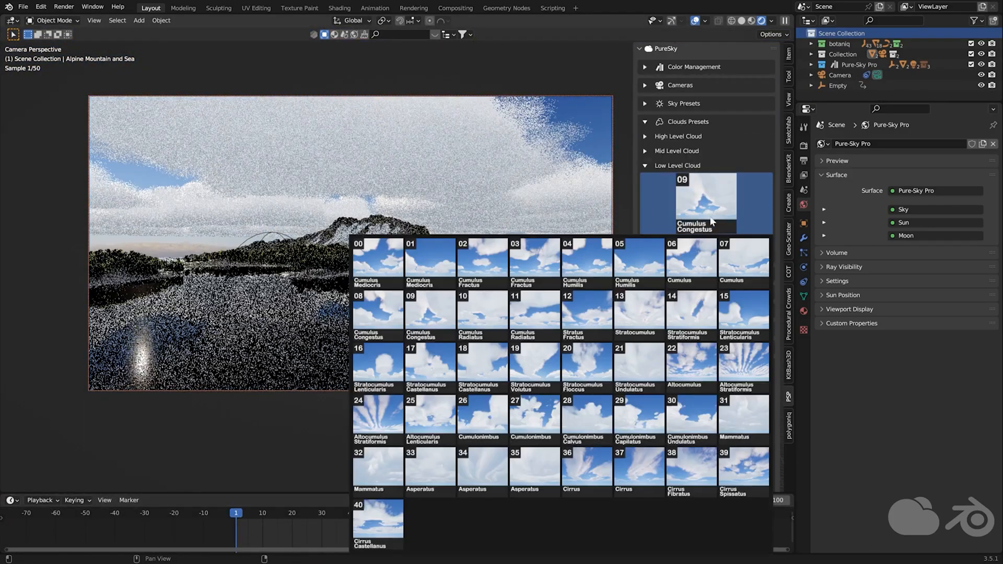
click(430, 365)
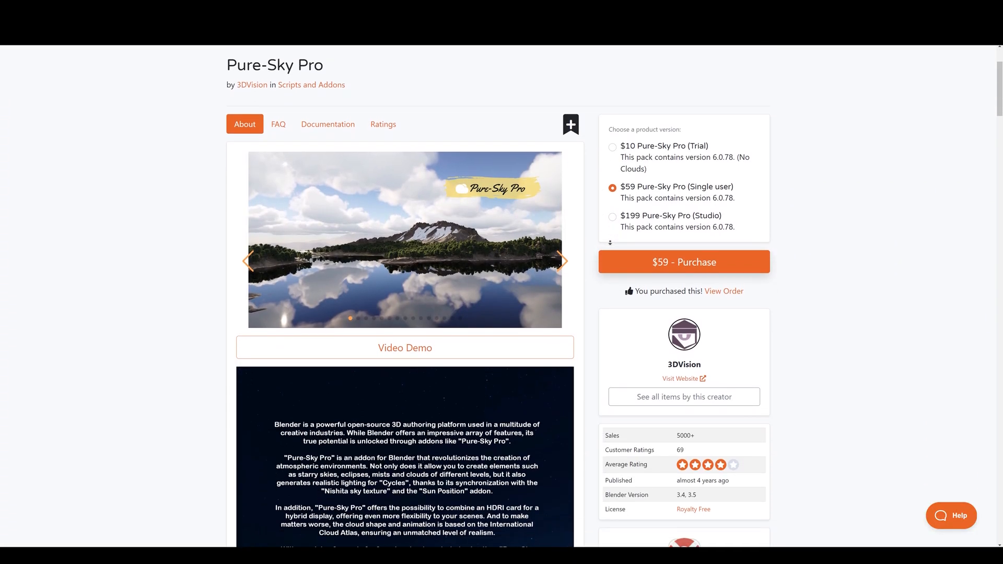
- Scroll the Pure-Sky Pro page down to the Main features for Cycles section
scroll(down, 3)
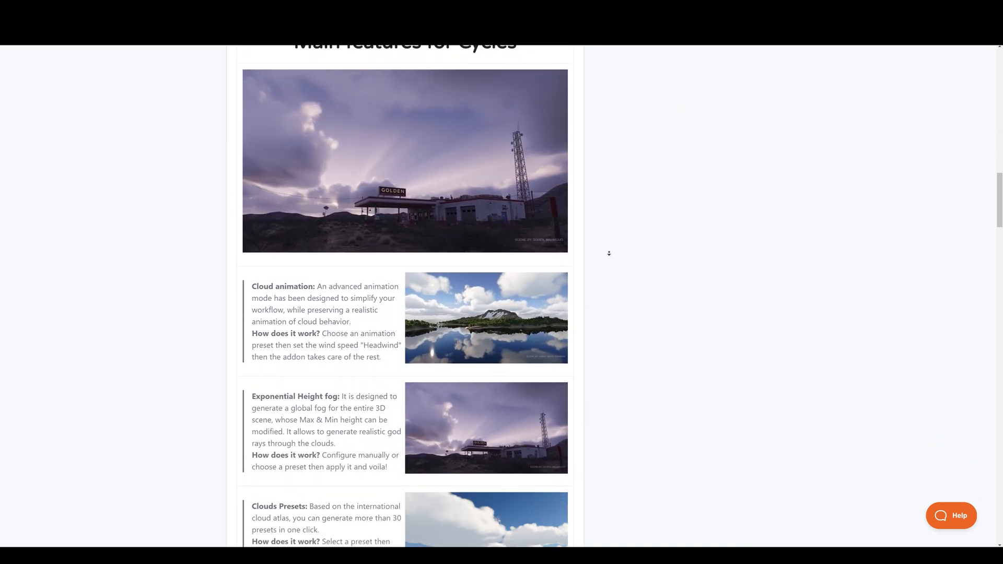
scroll(down, 3)
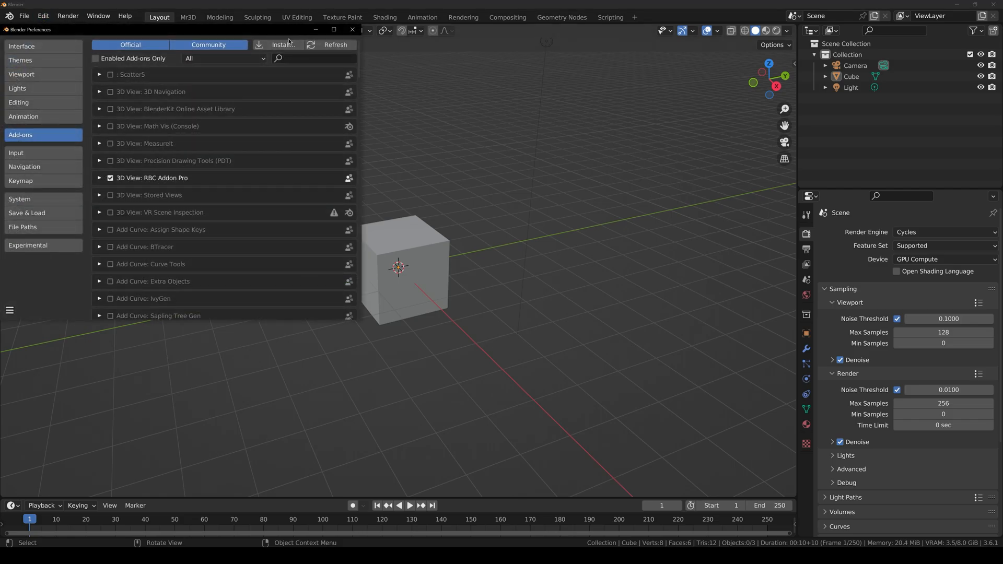
- Install B3.6_PSP_SINGLE_USER_6.0.78.zip from the Add-ons preferences
click(280, 45)
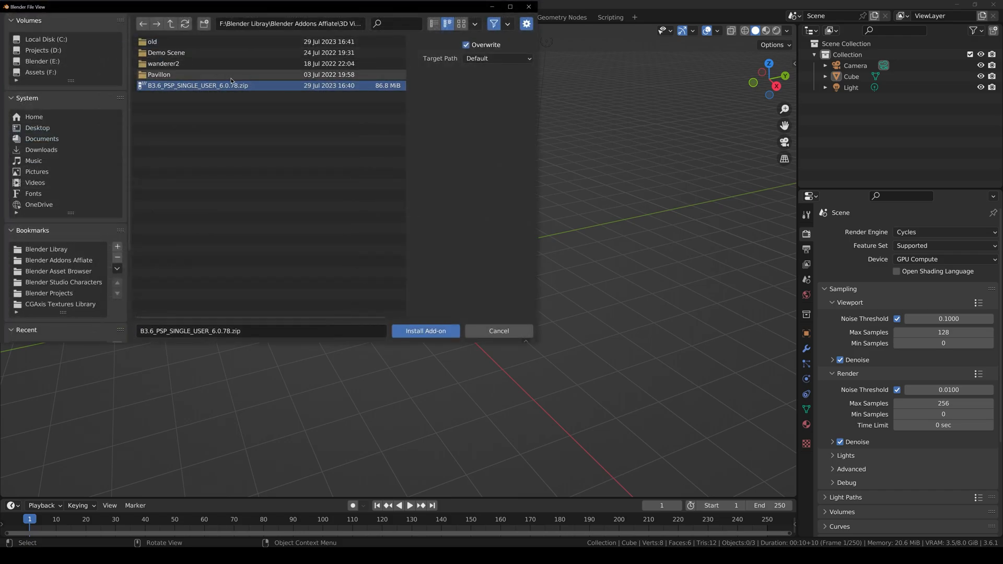
click(424, 331)
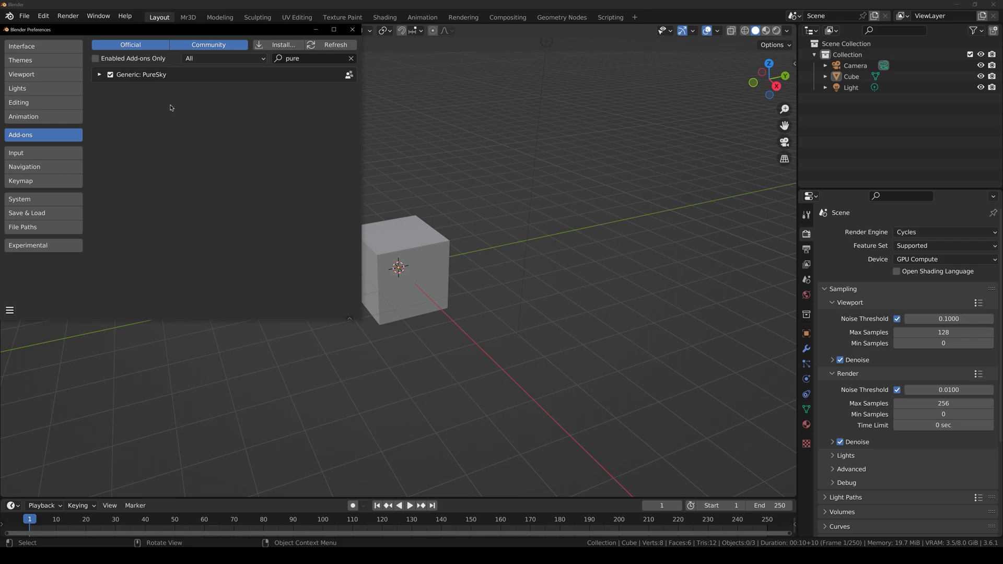
mouse_move(99, 74)
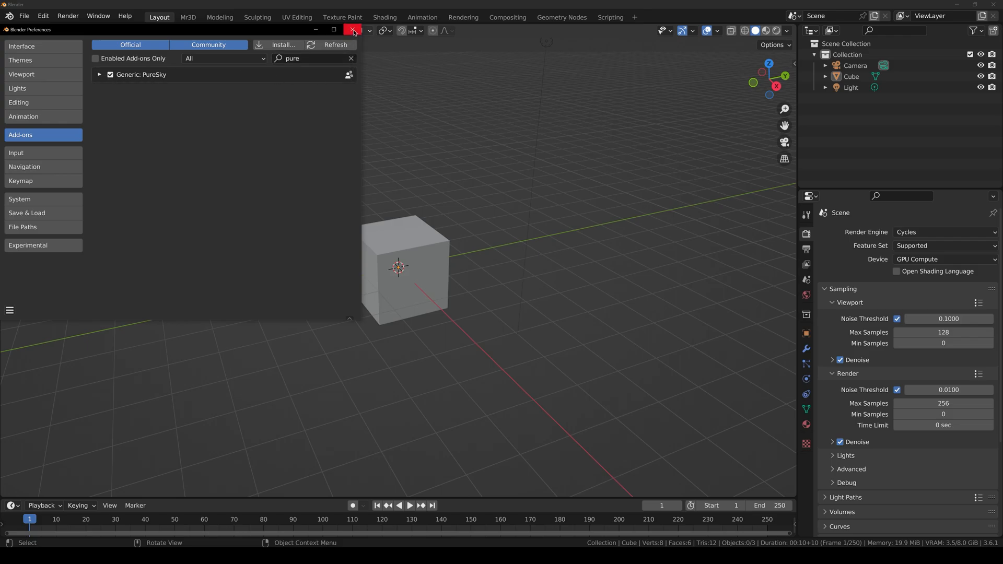
- Close Preferences and choose Pure-Sky Pro 5 for EEVEE in the PSP sidebar
click(351, 29)
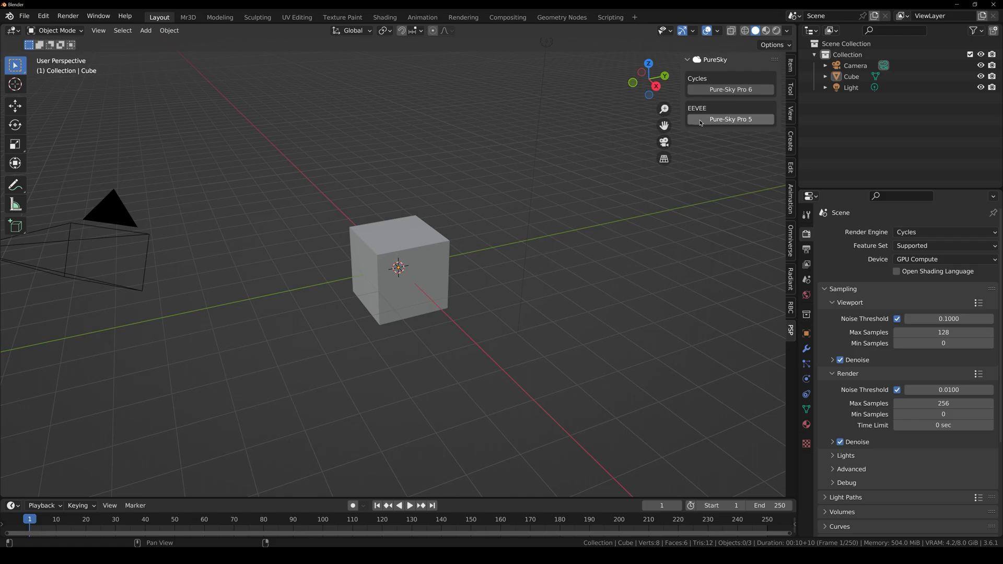
mouse_move(711, 123)
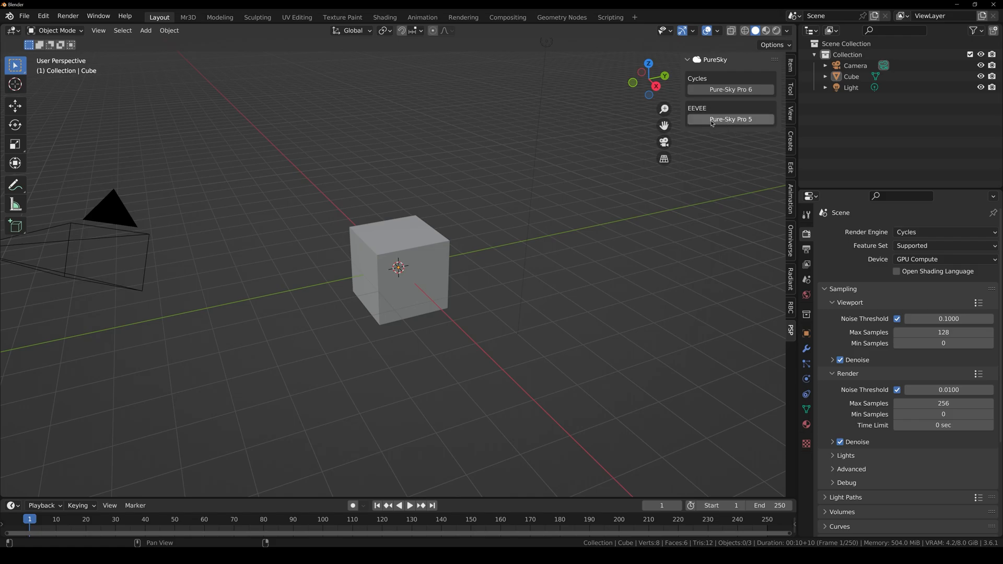
click(729, 120)
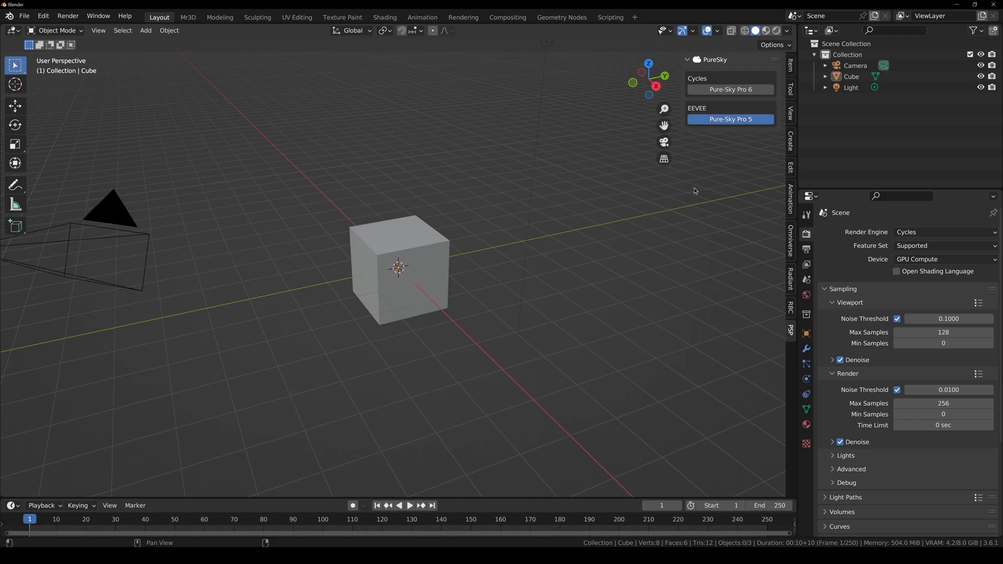
- Press Pure-Sky Pro 5 again so the EEVEE sky setup generates
click(729, 119)
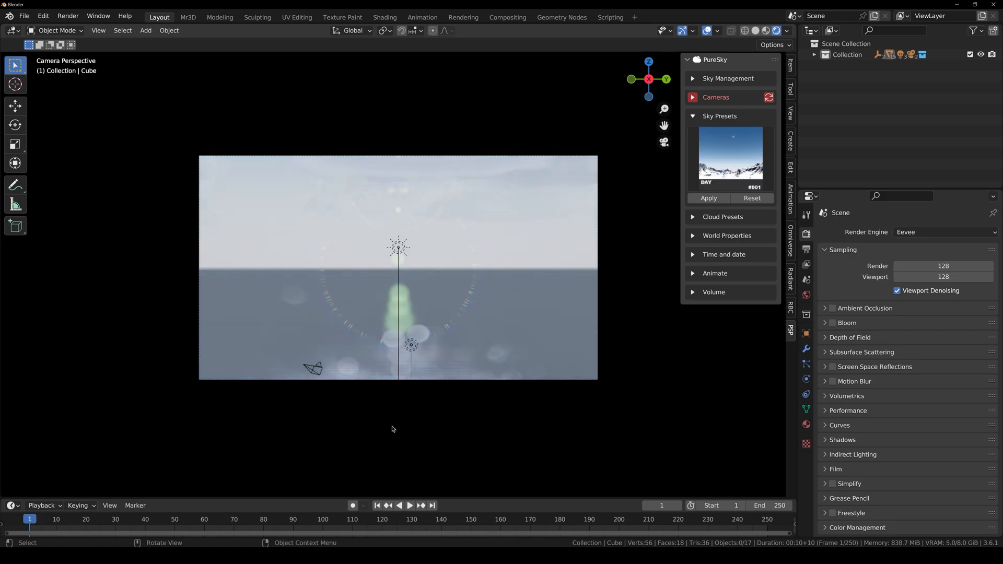
mouse_move(333, 362)
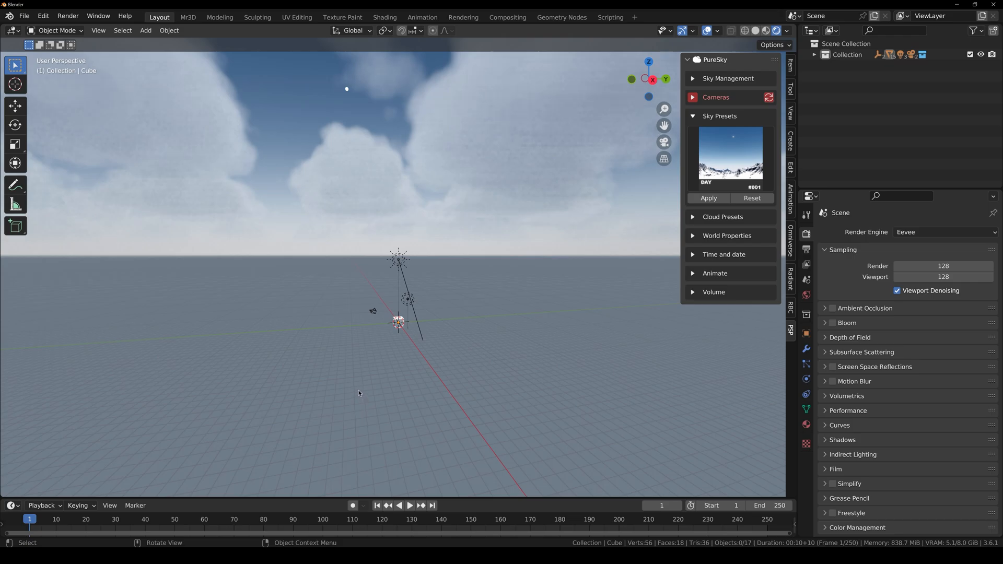
mouse_move(364, 440)
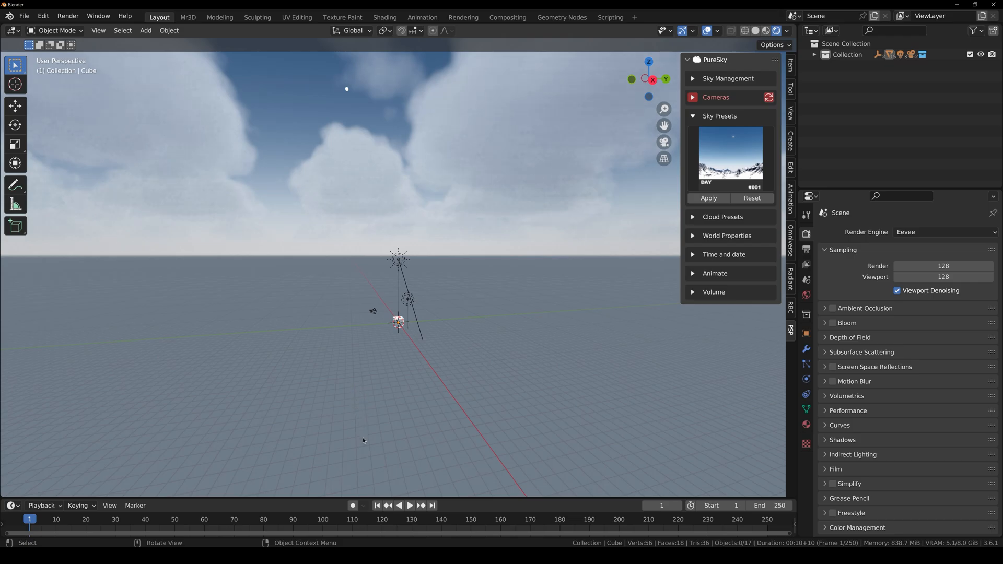
mouse_move(358, 424)
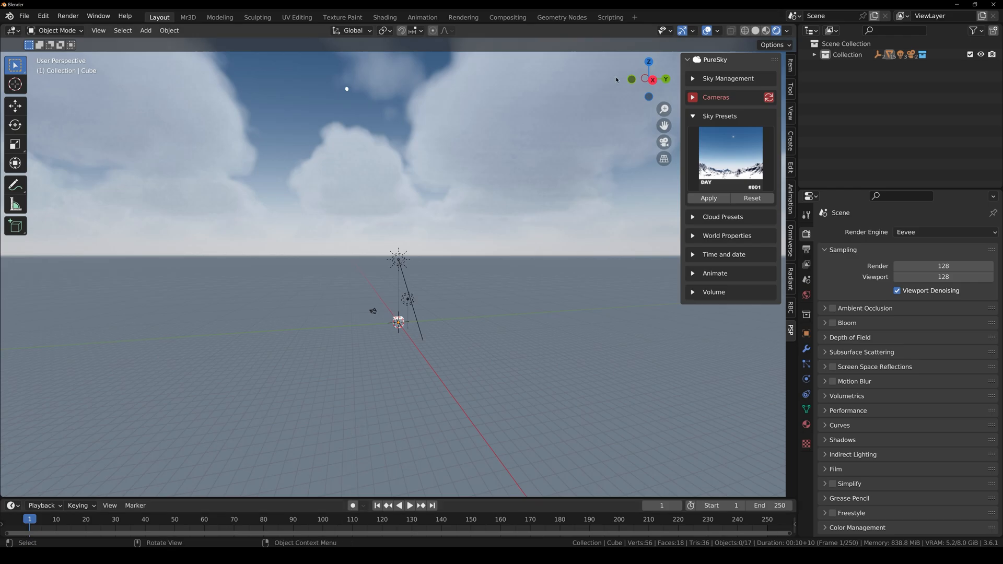
- Update Sky Management to show Filmic colour settings, then list the scene cameras
click(727, 78)
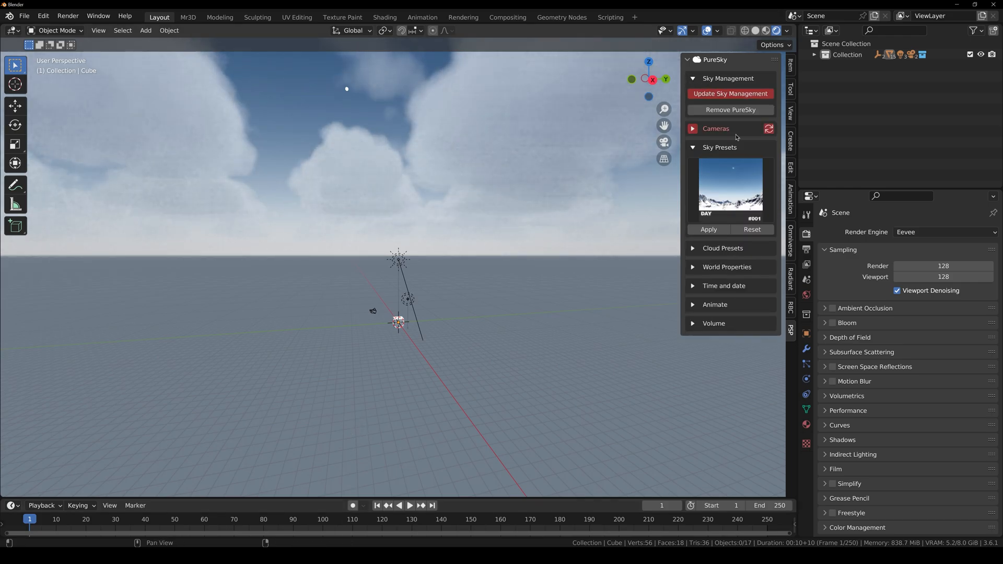
scroll(down, 3)
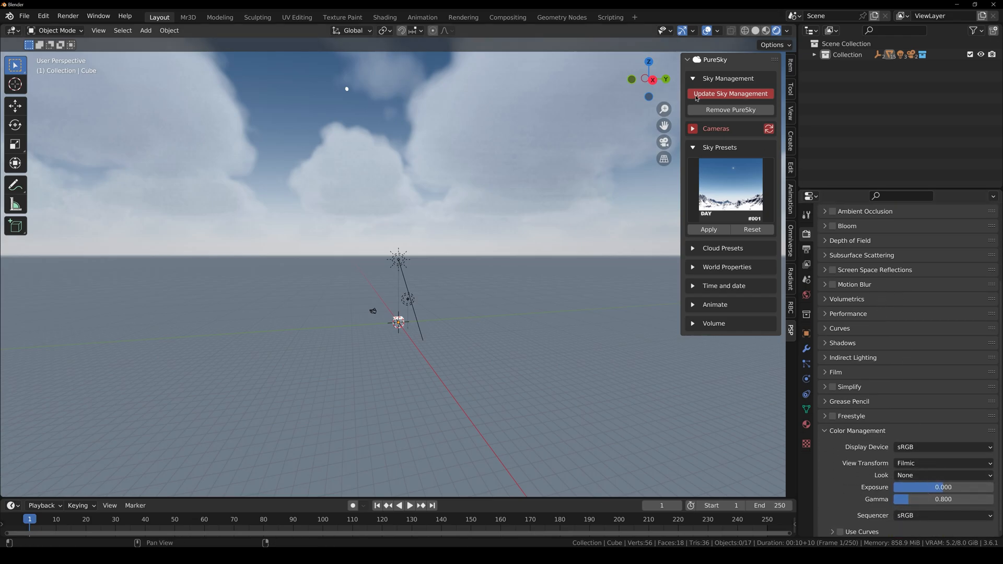
click(729, 94)
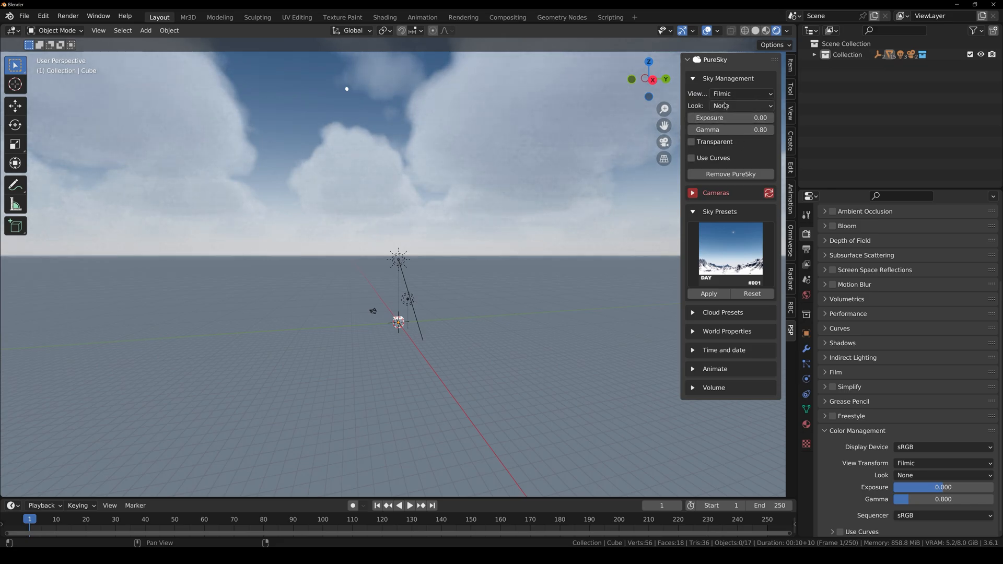
click(715, 192)
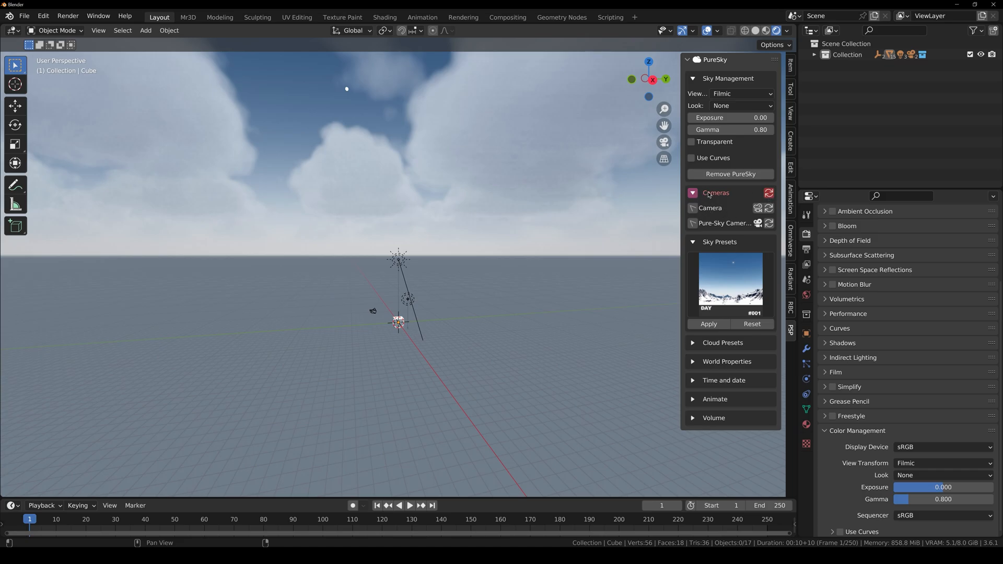
mouse_move(769, 195)
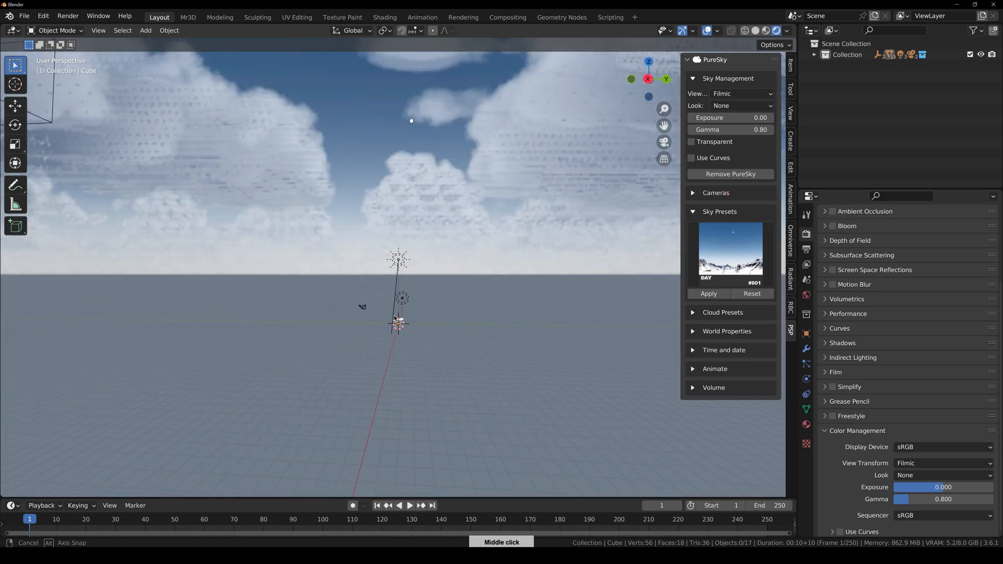
- Apply the DAY #004 sky preset, then choose a different cumulus cloud preset
click(729, 248)
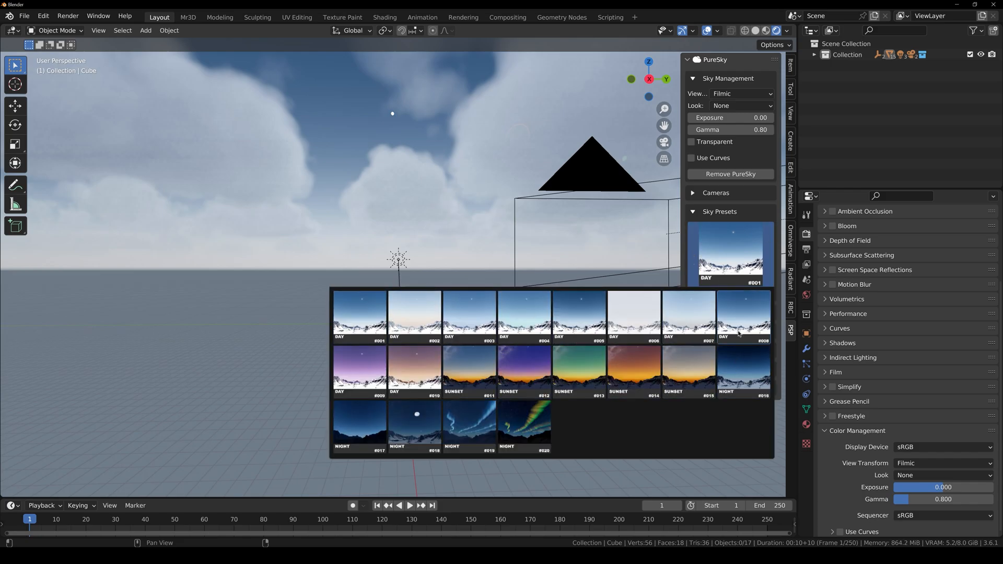
click(524, 313)
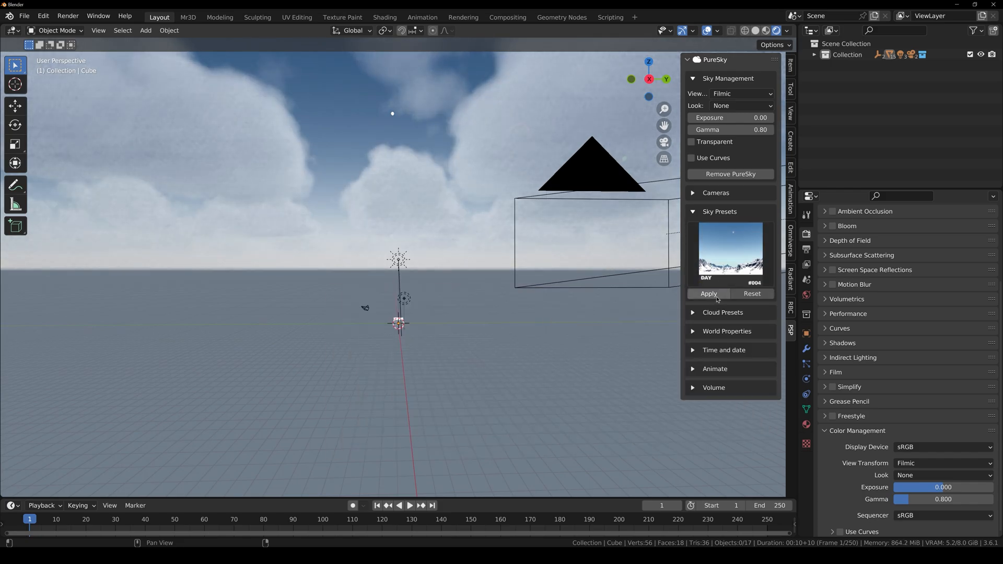
click(708, 294)
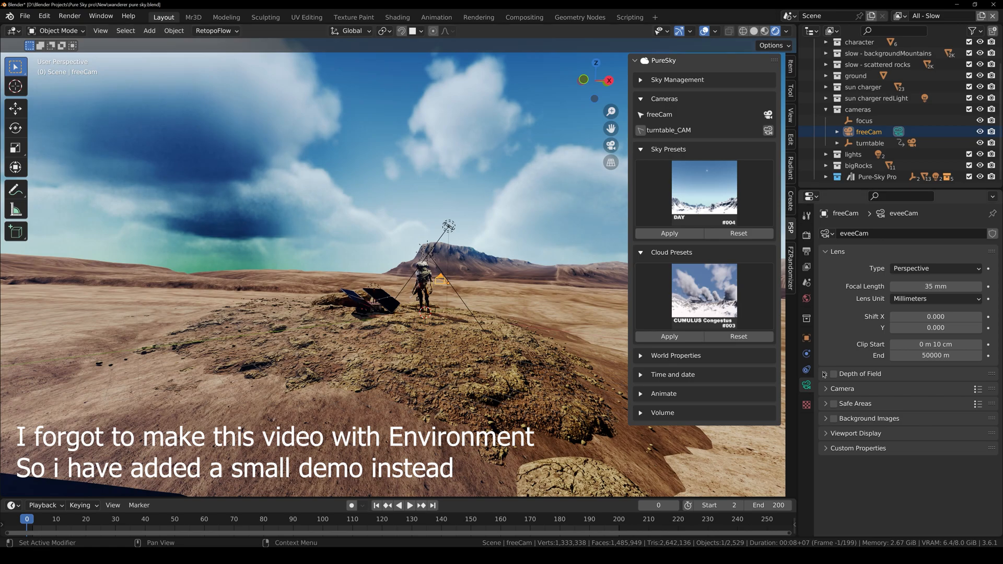
click(703, 294)
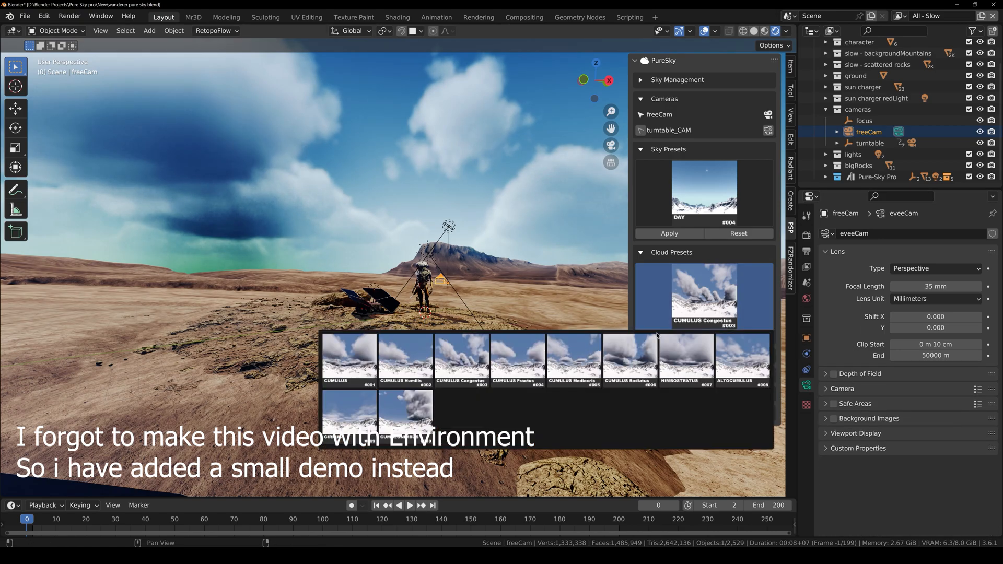
click(516, 358)
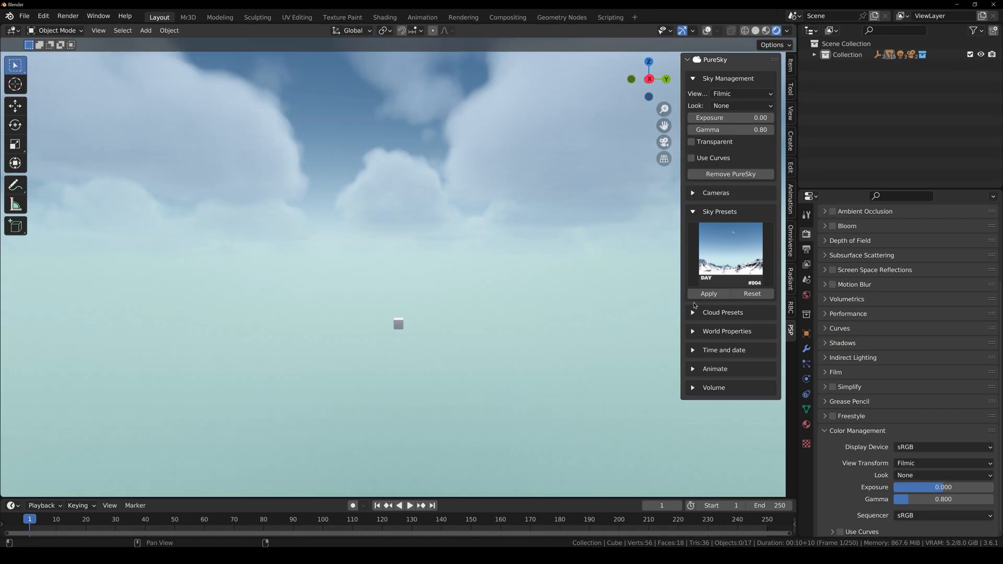
mouse_move(695, 335)
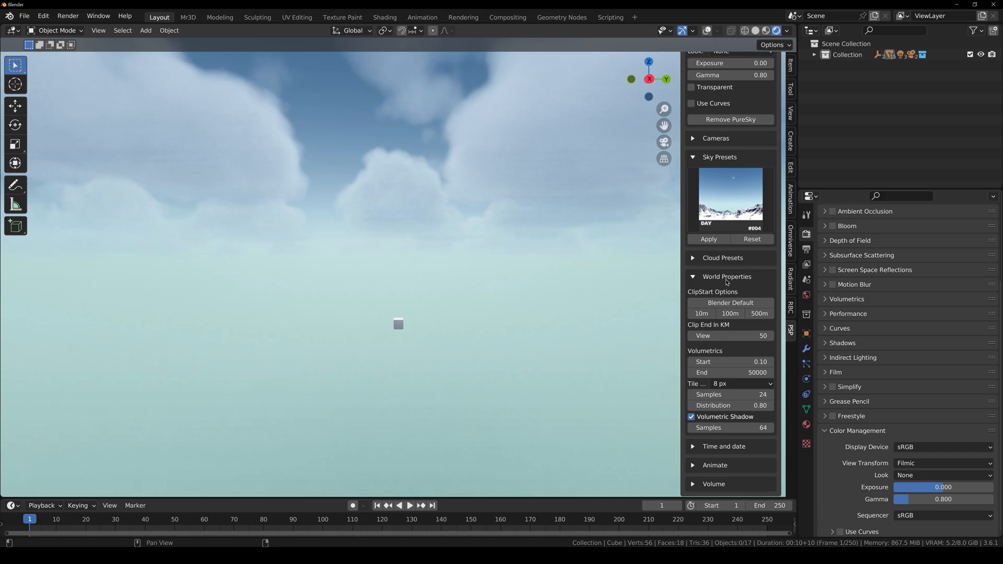
mouse_move(701, 313)
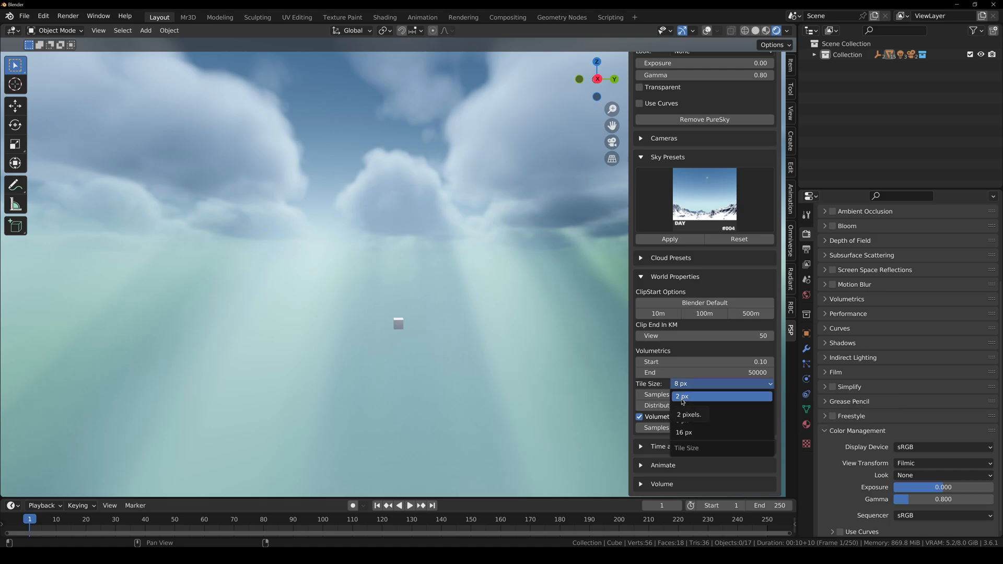
mouse_move(684, 421)
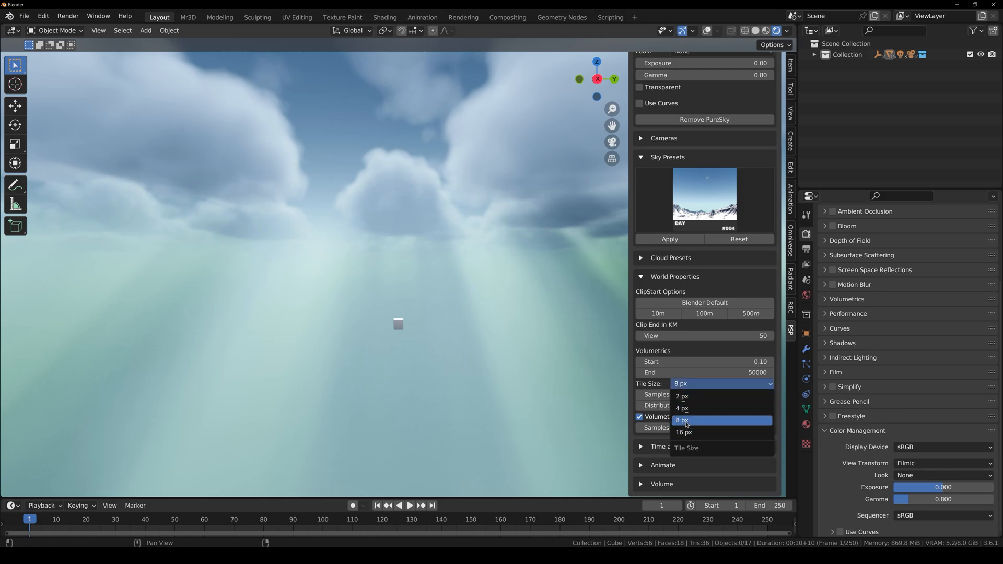
mouse_move(684, 433)
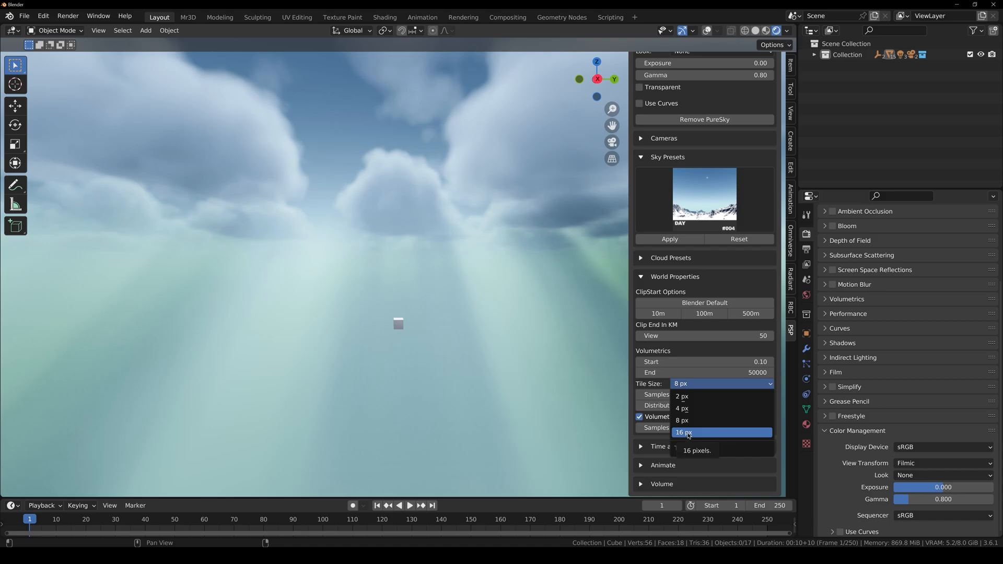
- Set the volumetric Tile Size to 16 px, then to 2 px
click(682, 432)
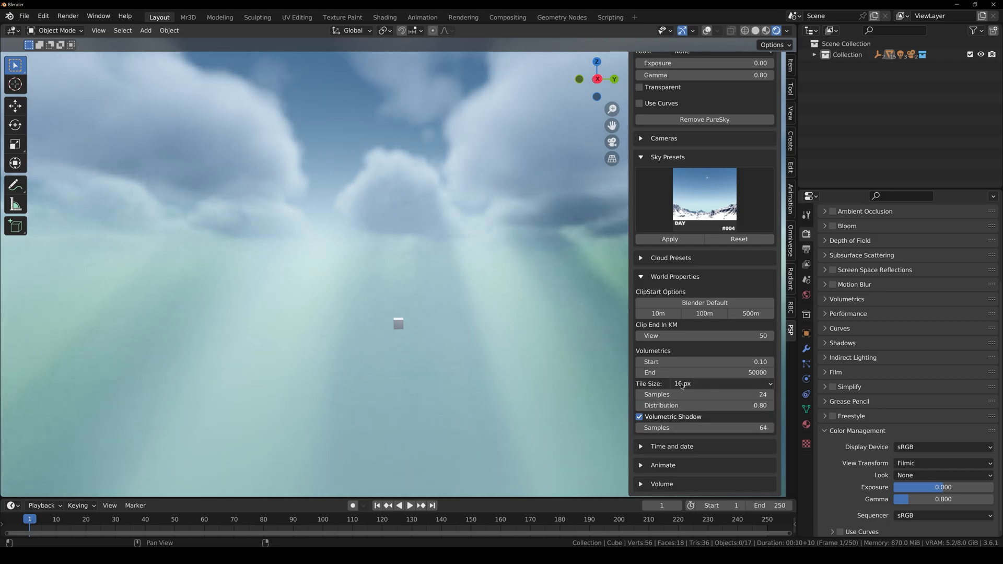
click(703, 384)
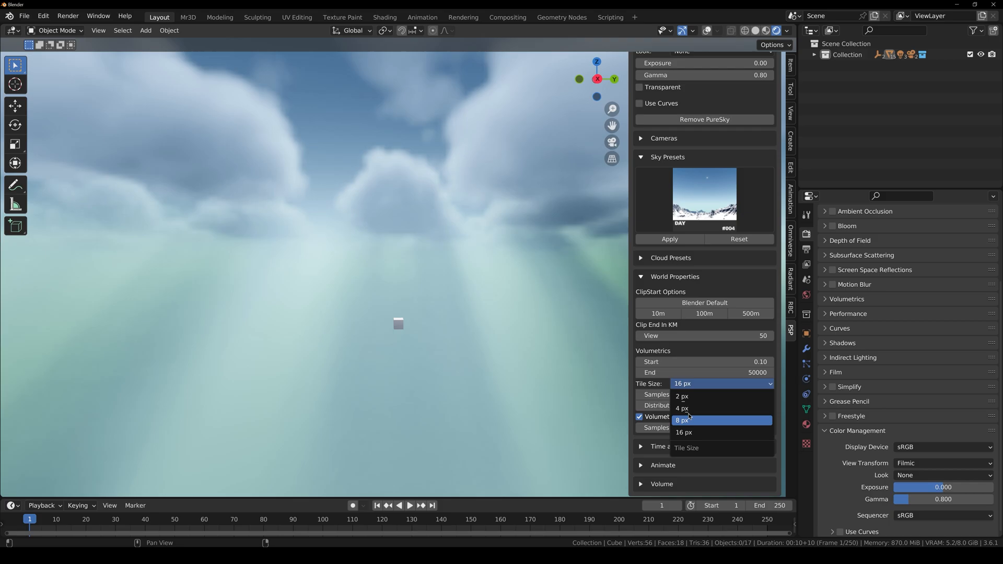
mouse_move(681, 408)
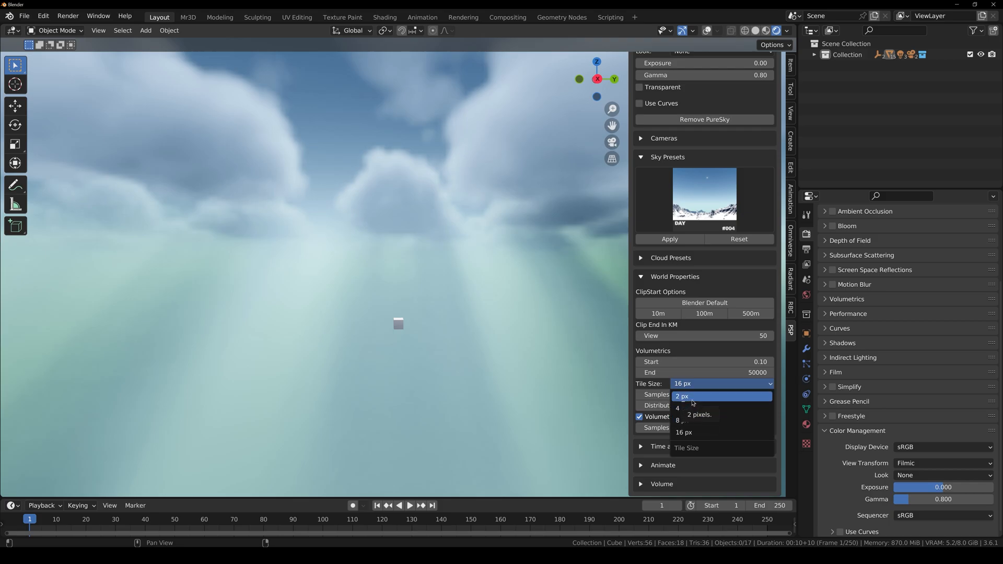
mouse_move(686, 397)
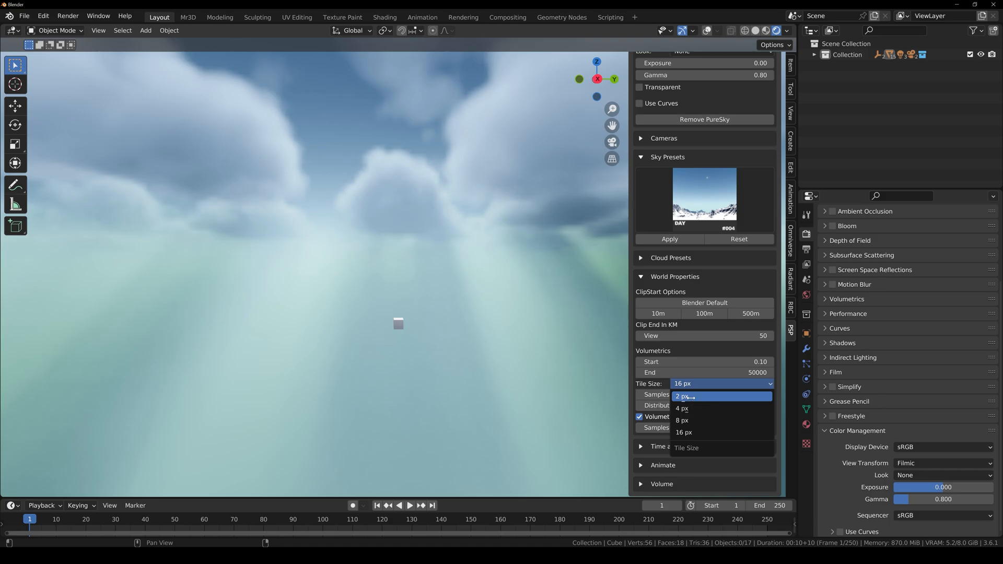
click(684, 396)
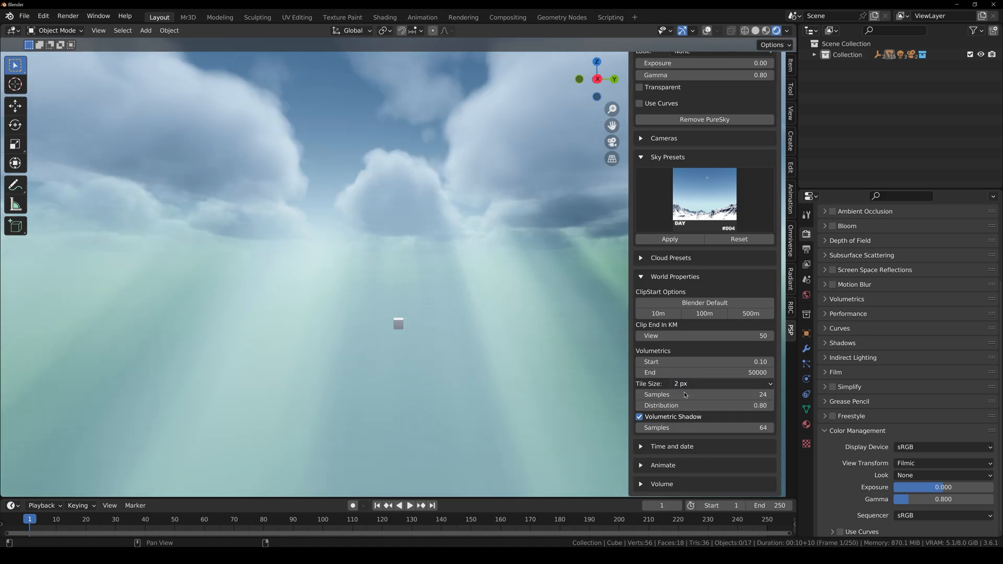
click(704, 383)
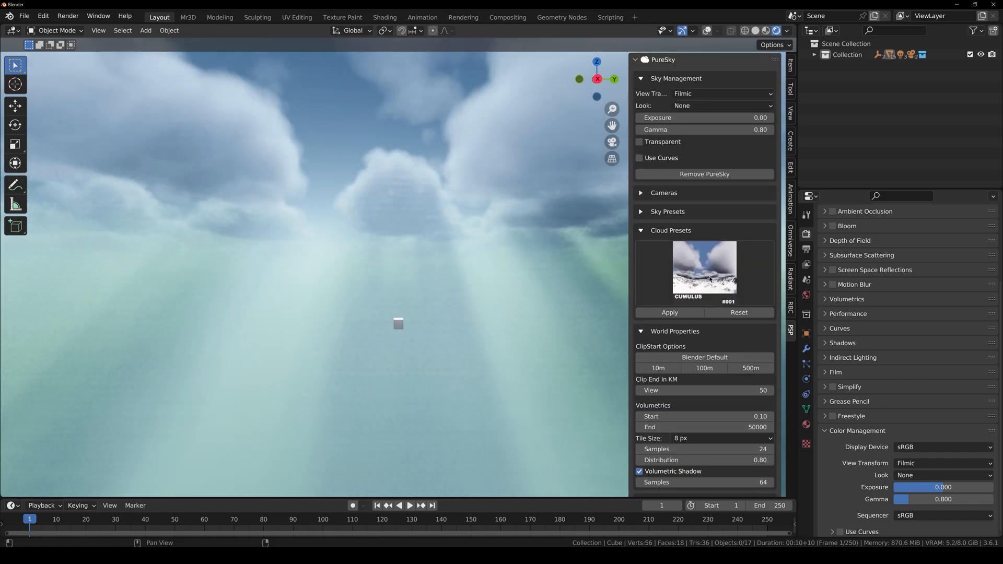
- Choose CUMULUS Fractus #004 clouds, preview other presets, and keep Fractus
click(702, 269)
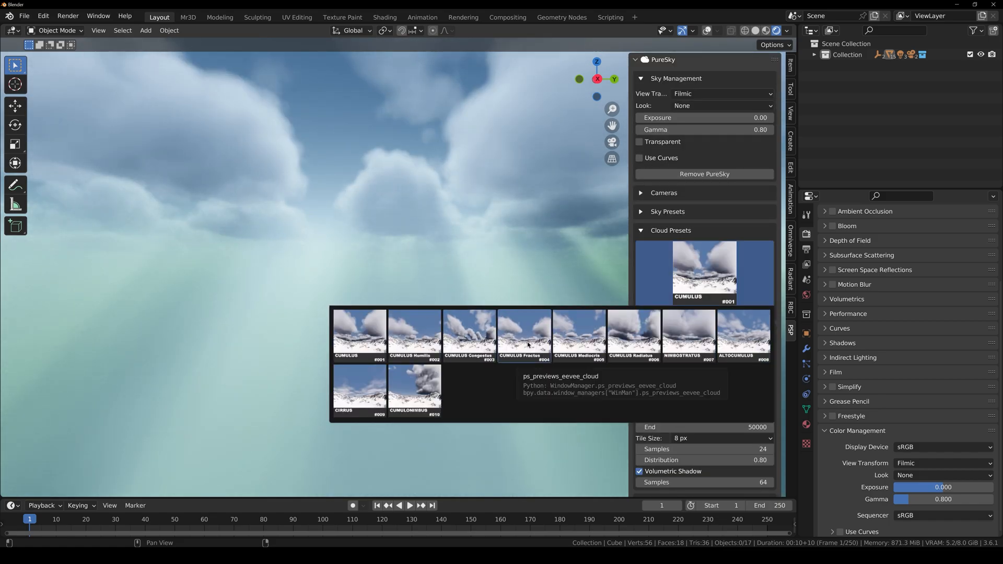
click(523, 333)
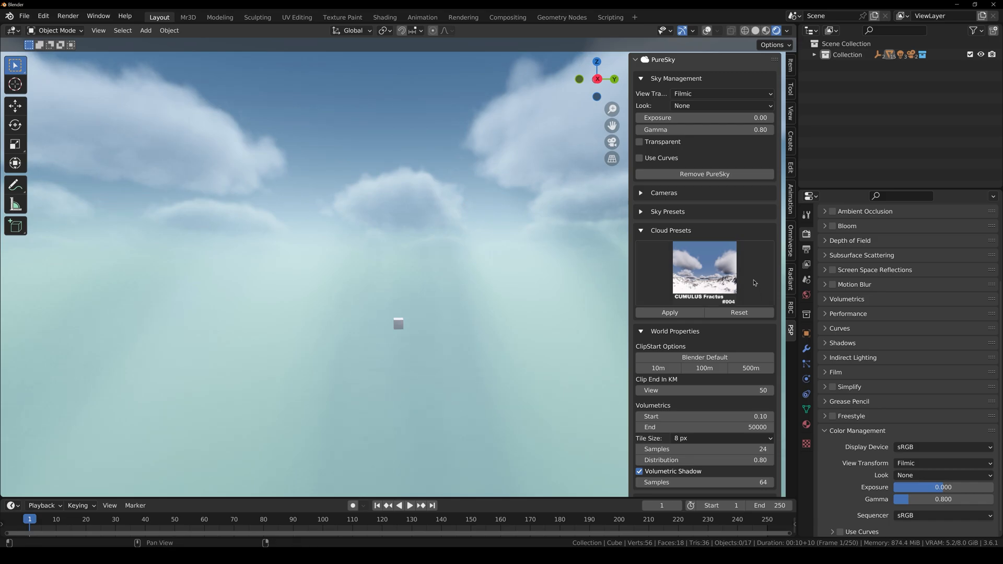
click(703, 268)
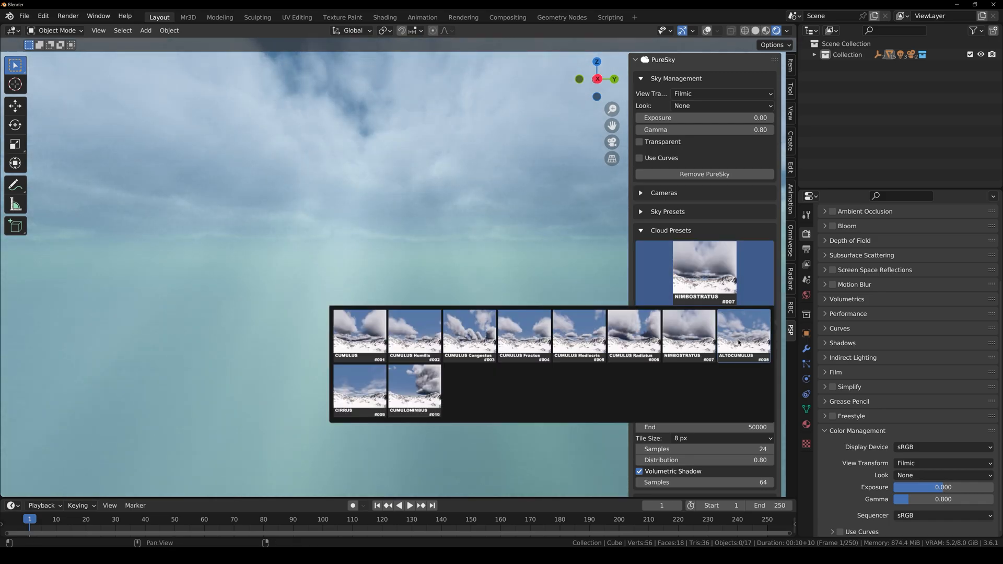
click(633, 333)
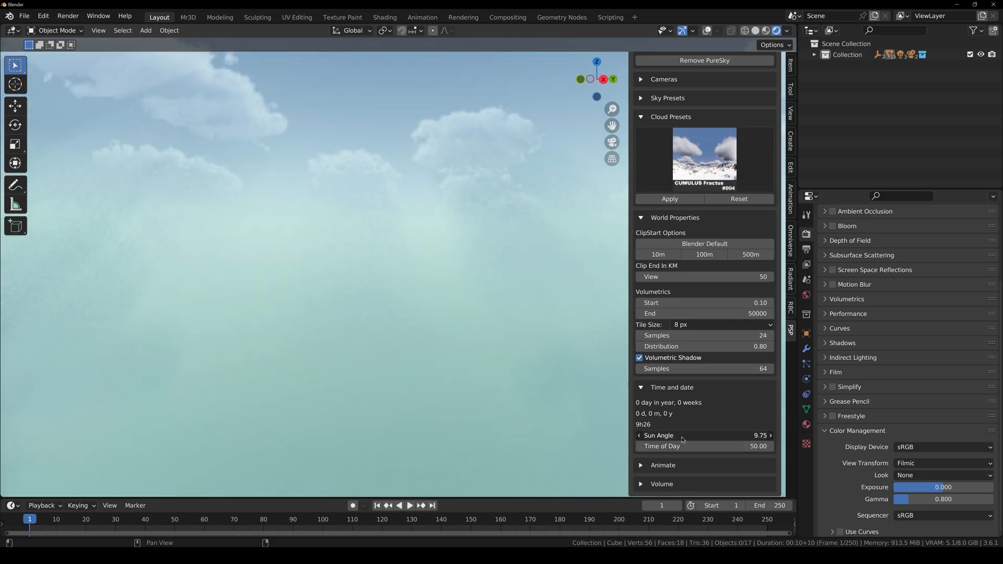
- Open Blender Preferences from the Edit menu to check the add-ons
click(43, 16)
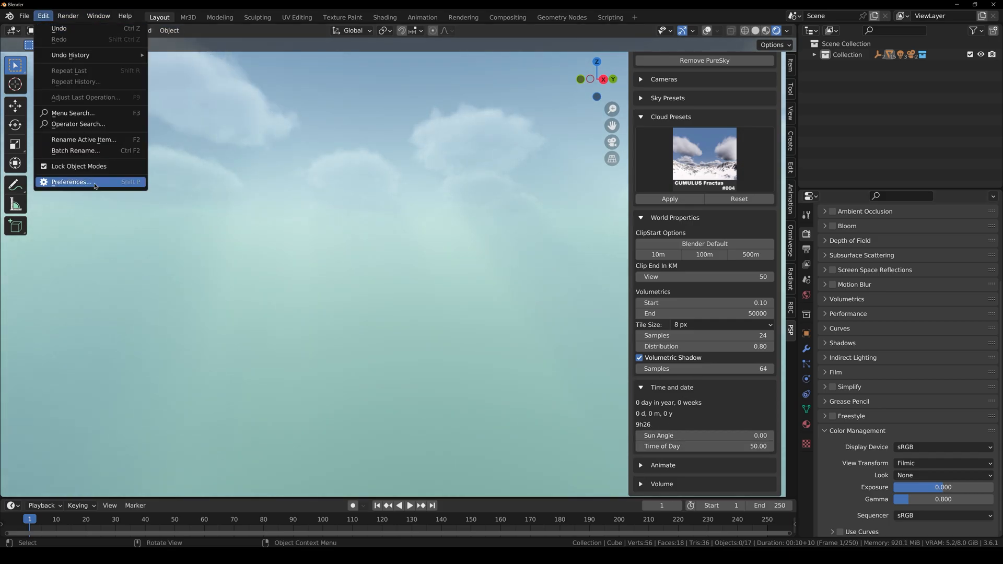
click(71, 182)
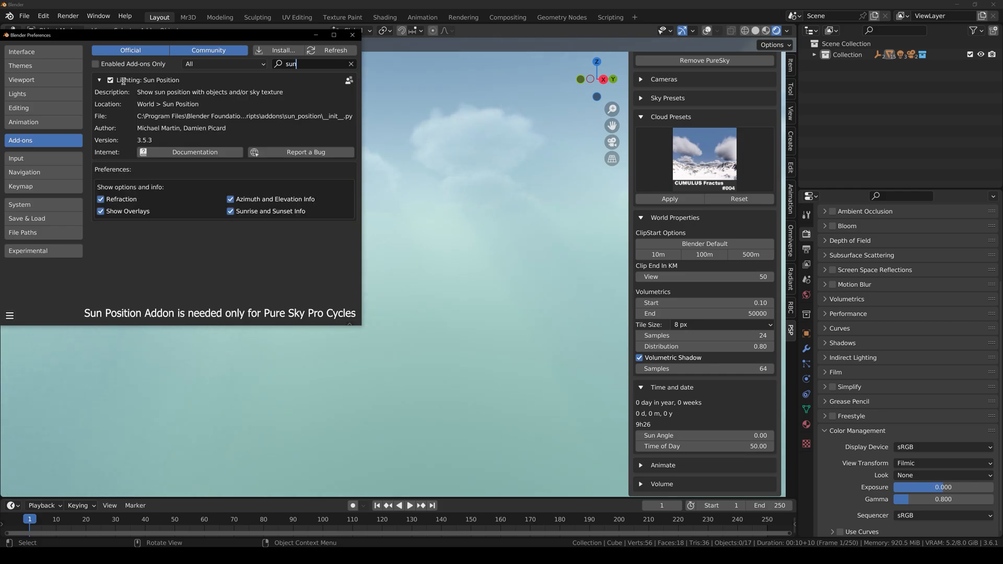
click(100, 80)
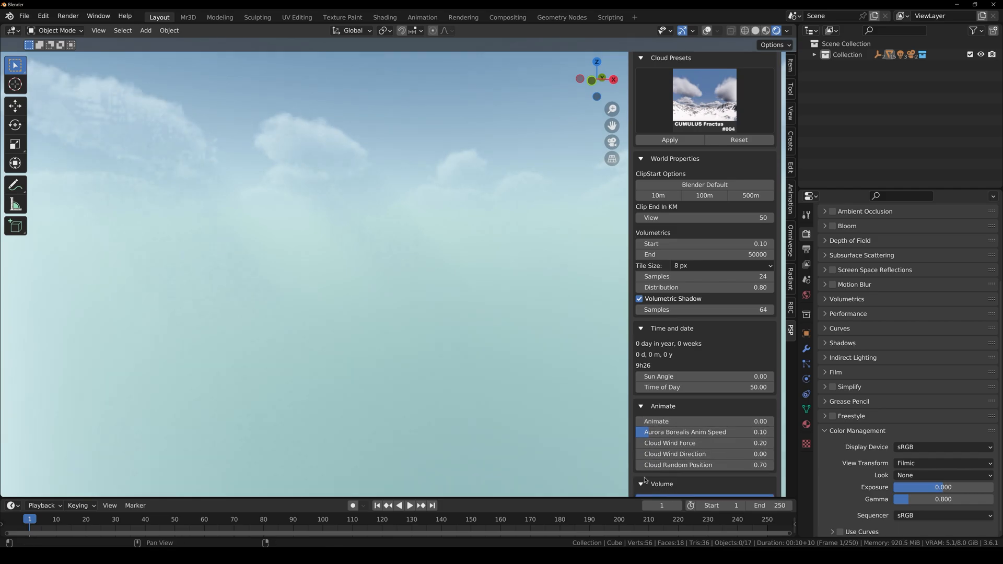
- Apply the NIGHT #019 aurora night sky from Sky Presets
scroll(down, 3)
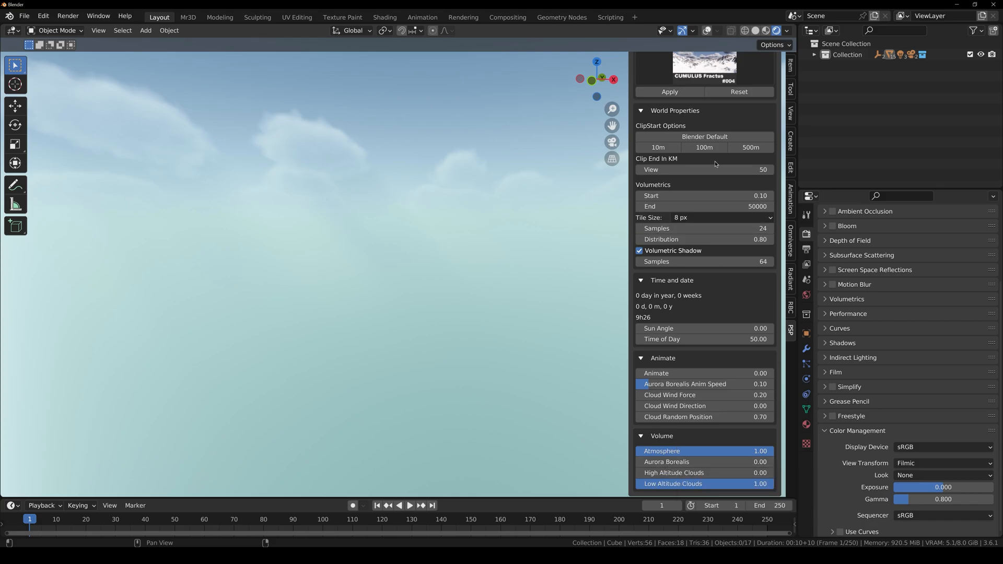
scroll(up, 3)
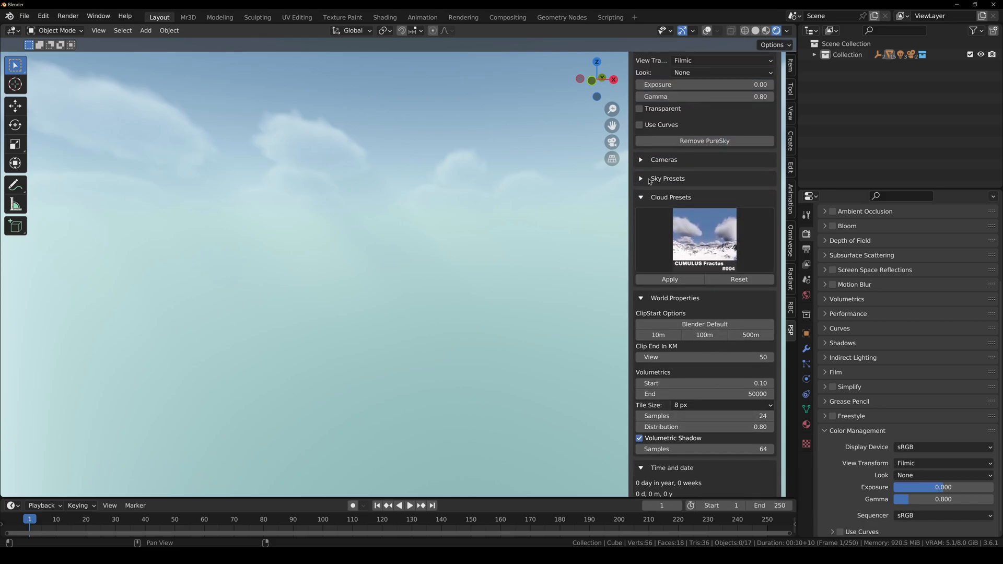
click(666, 178)
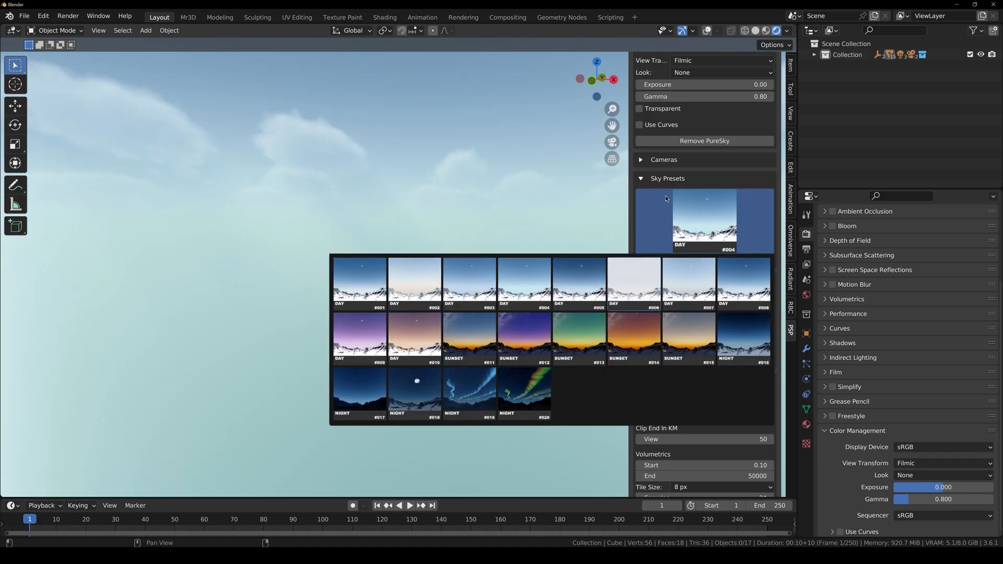
click(468, 390)
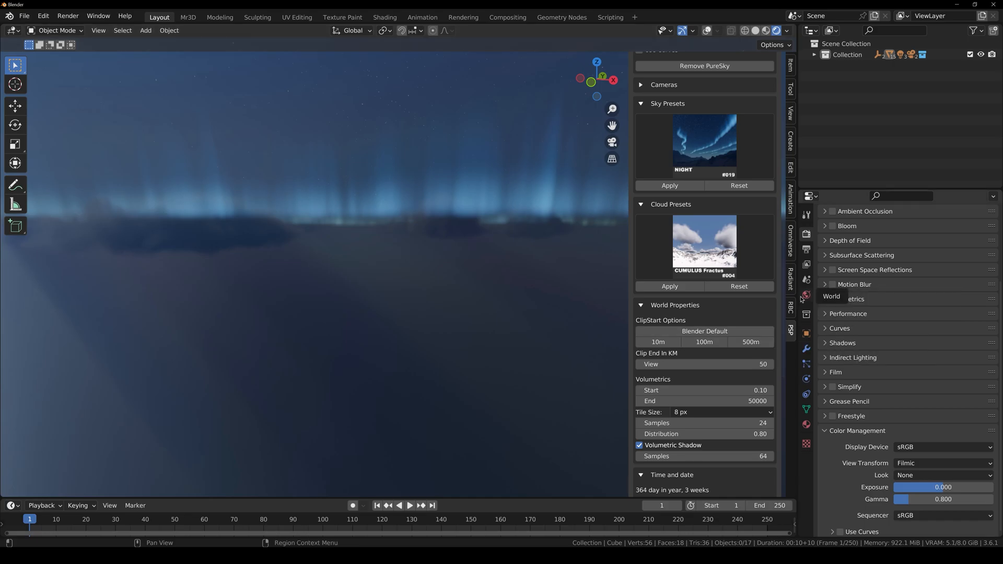
- Open World Properties and expand the World Animation, Stars, Moon and Sky sub-panels
click(805, 295)
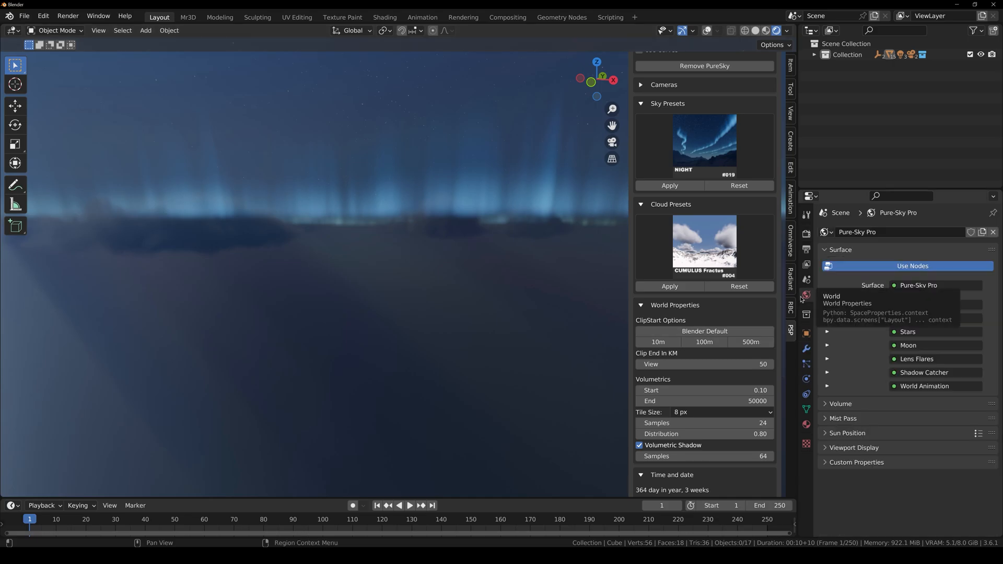
click(827, 385)
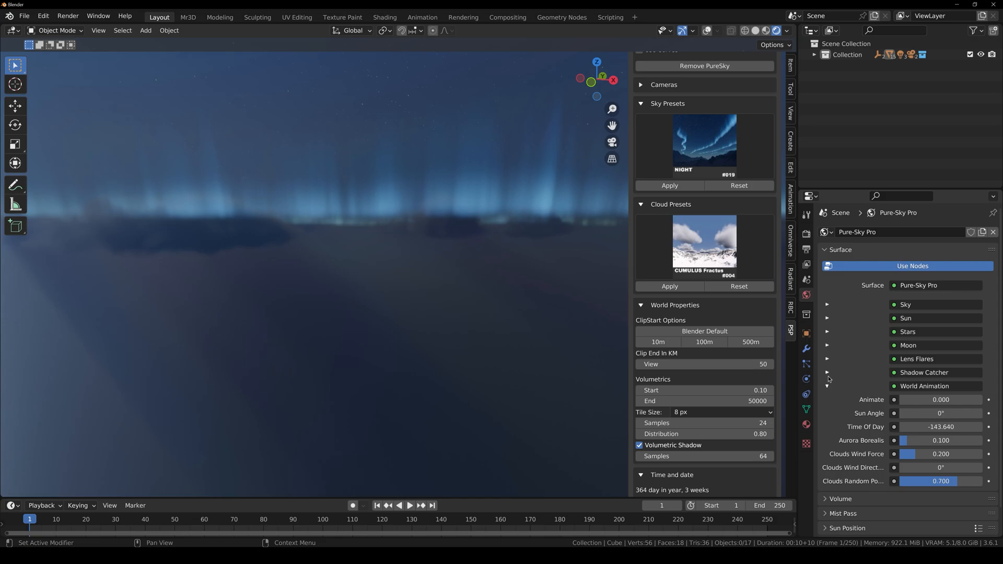
click(827, 332)
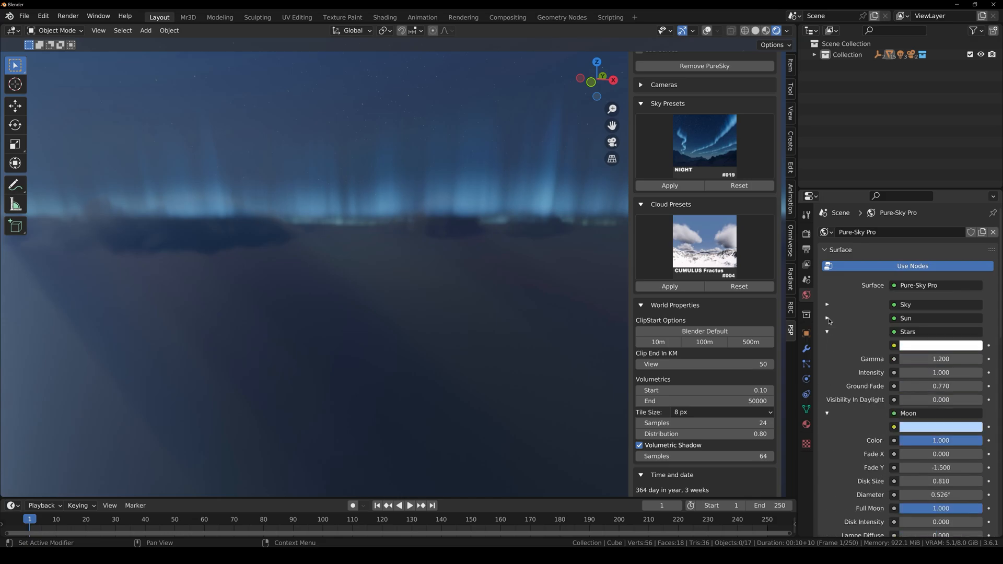
click(827, 304)
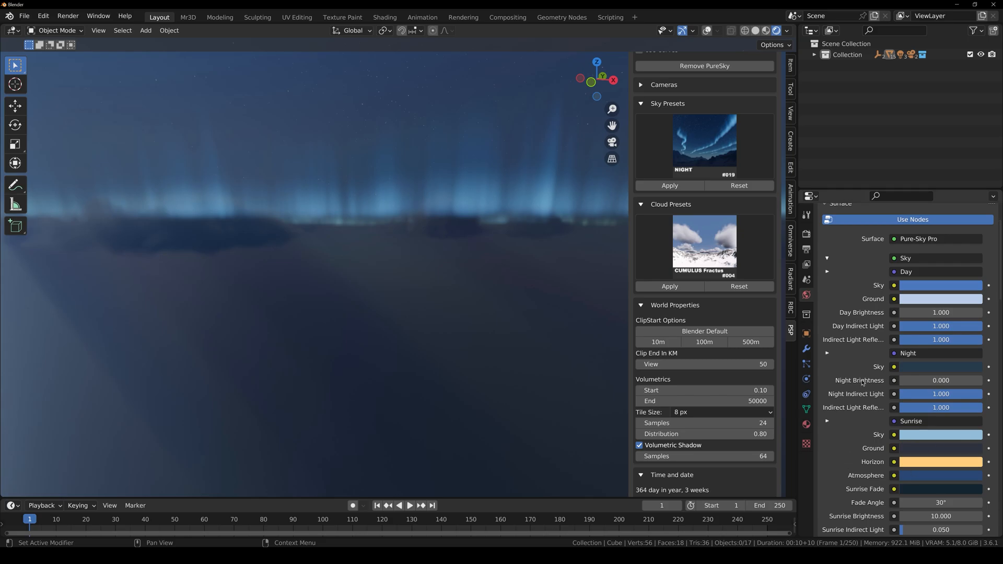
mouse_move(875, 417)
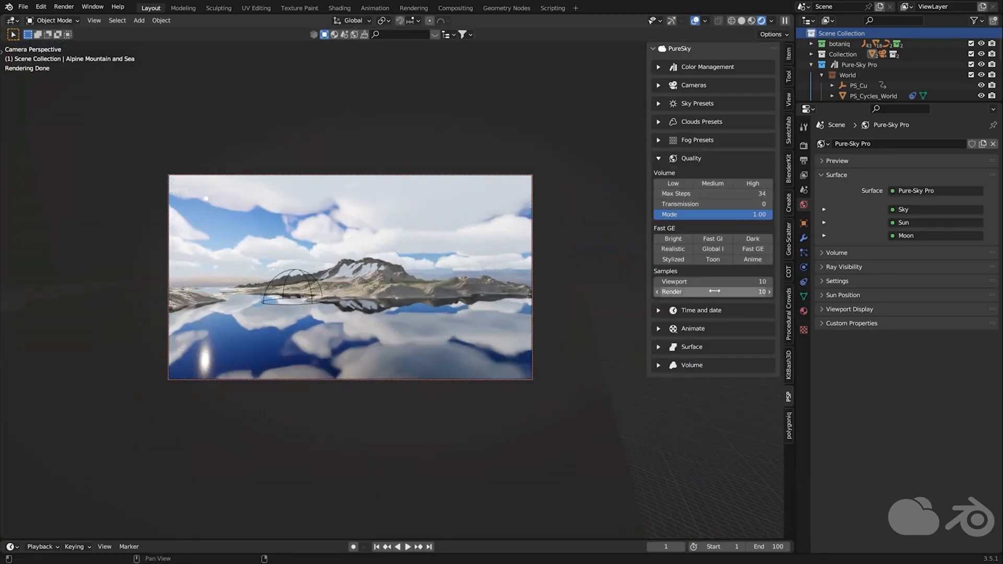
- Apply the Cumulonimbus Undulatus #30 preset from Low Level Cloud presets
click(692, 195)
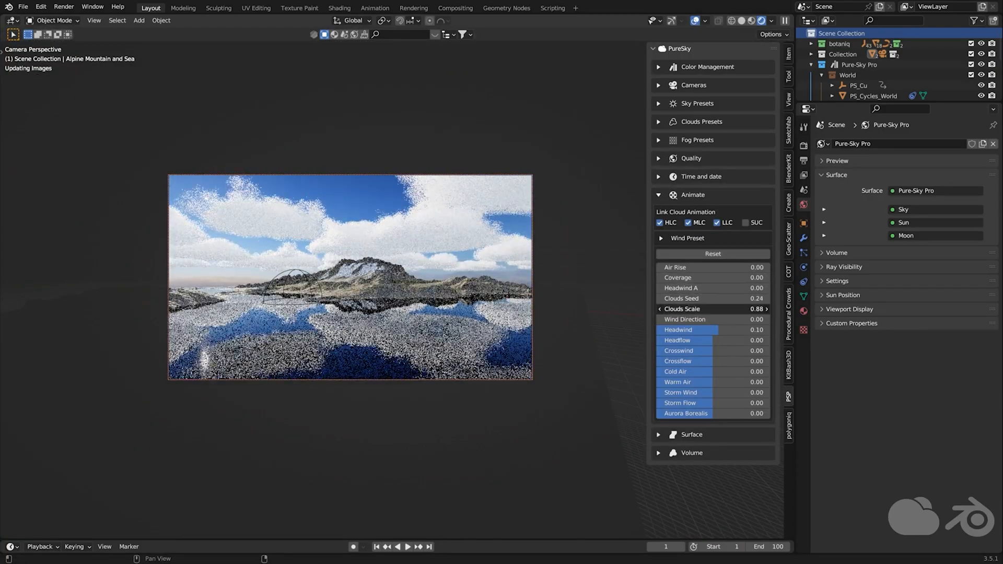
click(688, 121)
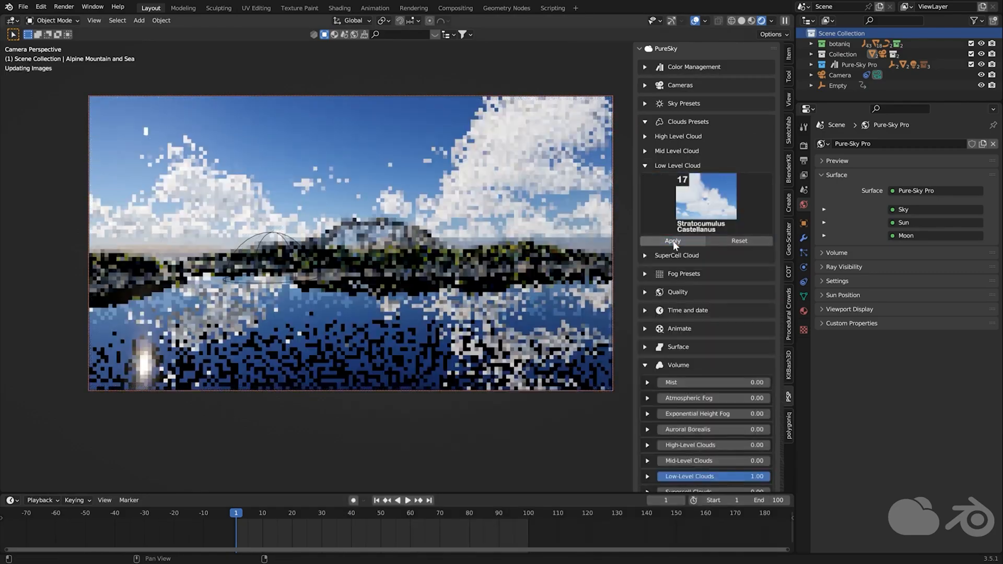
click(672, 240)
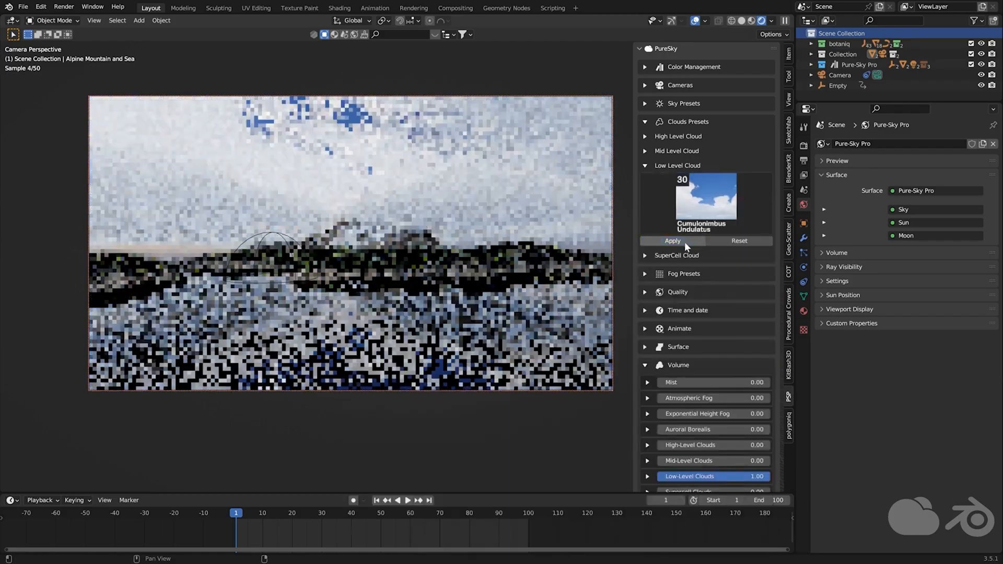